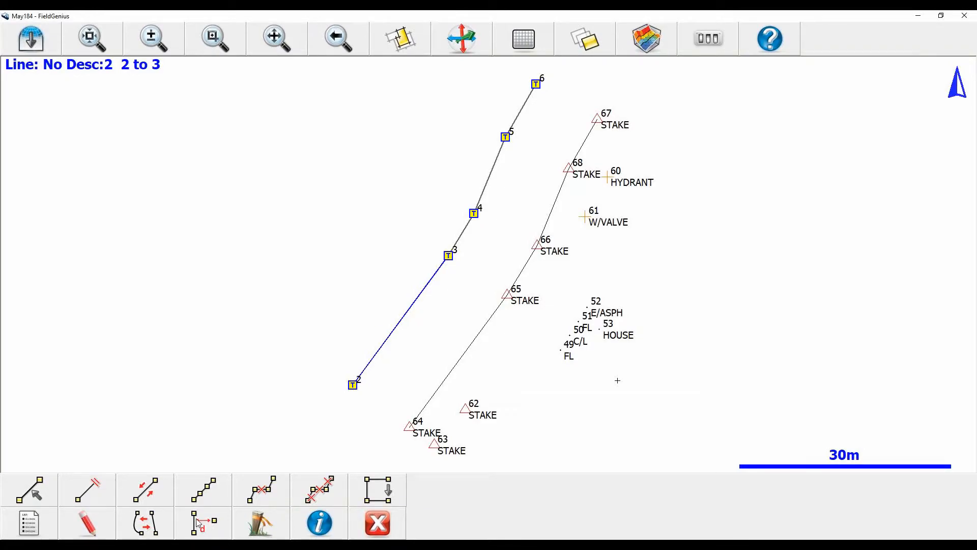
Launch the Offset Point tool on the line from point 2 to point 6
{"action": "left_click", "coordinate": [199, 523]}
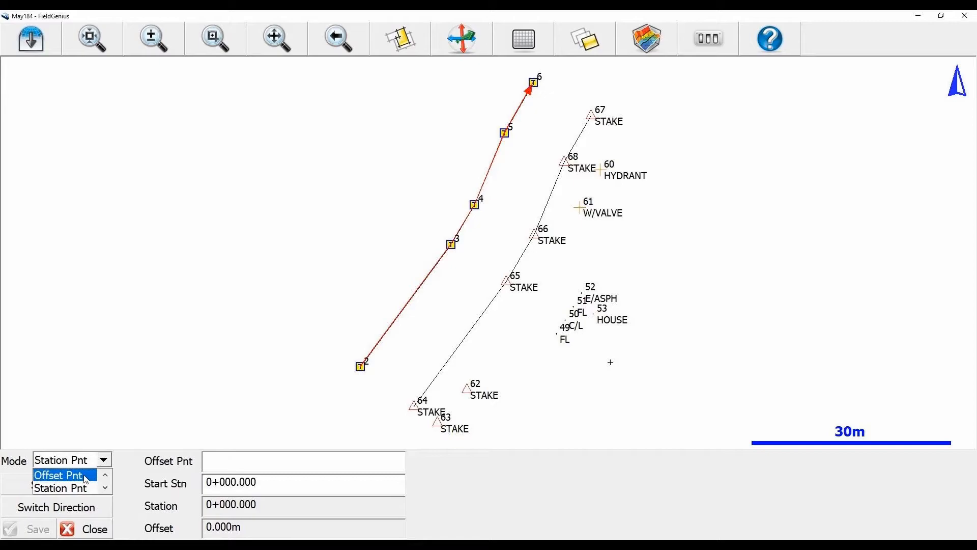
Define an offset point at station 0+010, 10 m to the left of the line
{"action": "left_click", "coordinate": [58, 475]}
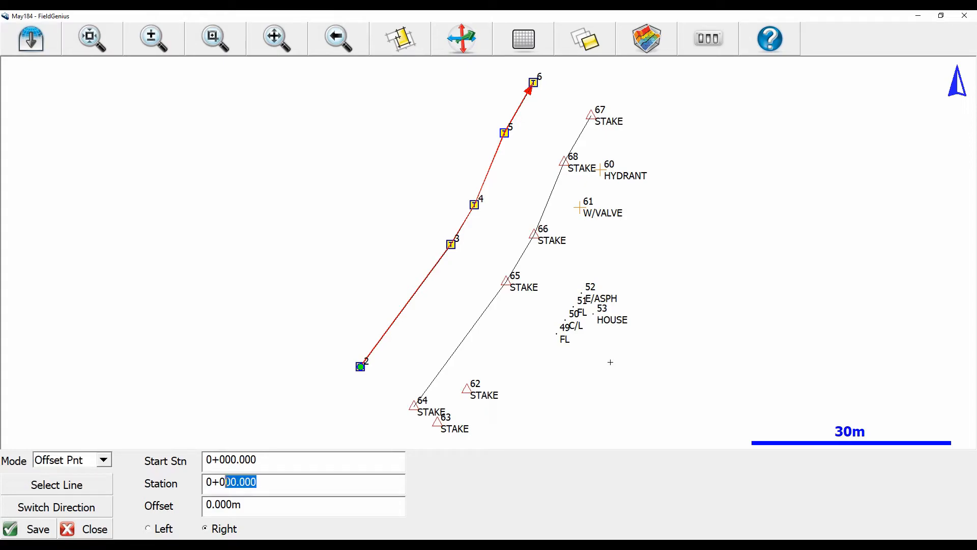
{"action": "type", "text": "0+010"}
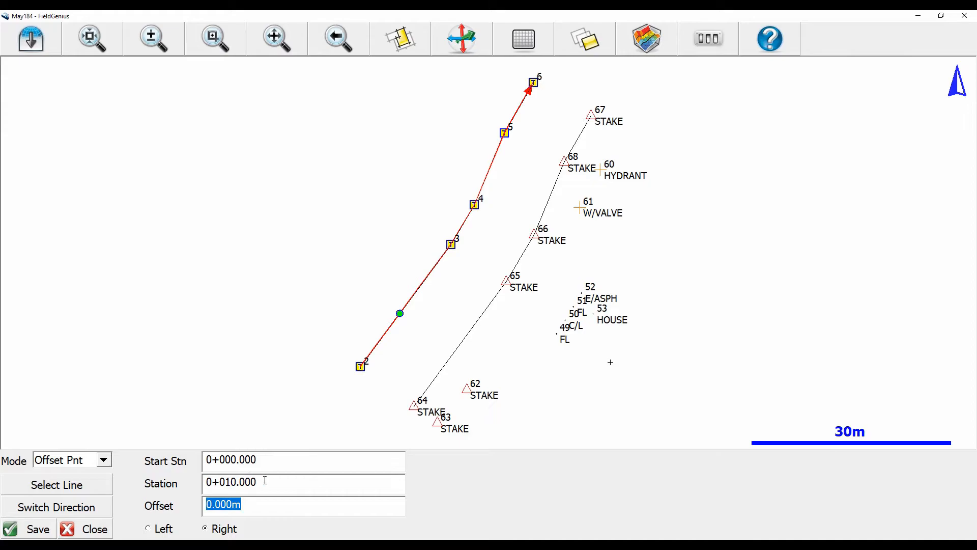
{"action": "type", "text": "10"}
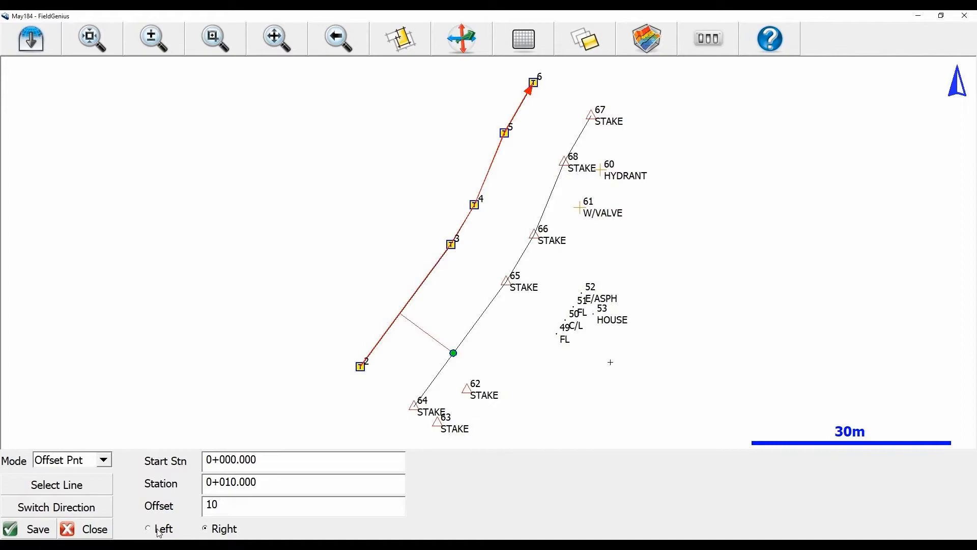
{"action": "left_click", "coordinate": [148, 542]}
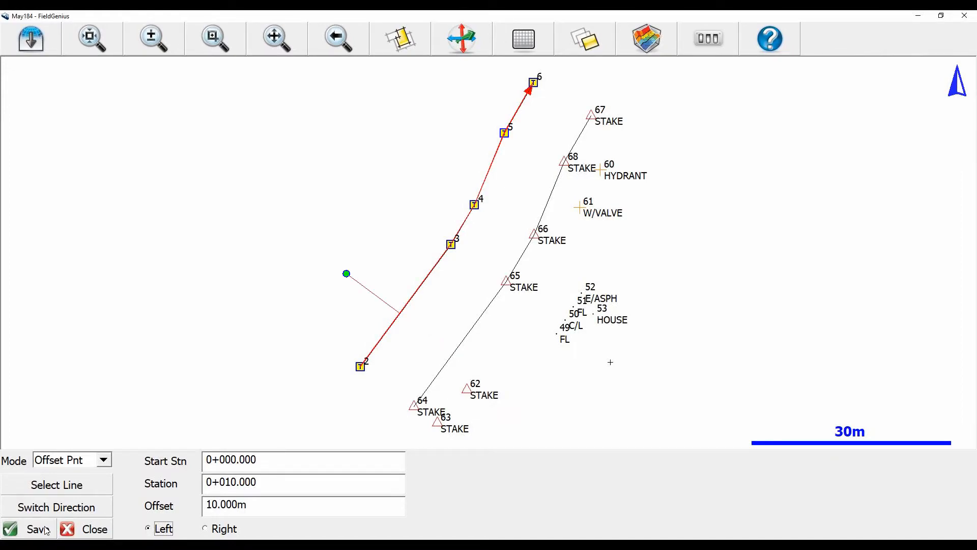
Save the computed location as point 7 and close the offset panel
{"action": "left_click", "coordinate": [30, 529]}
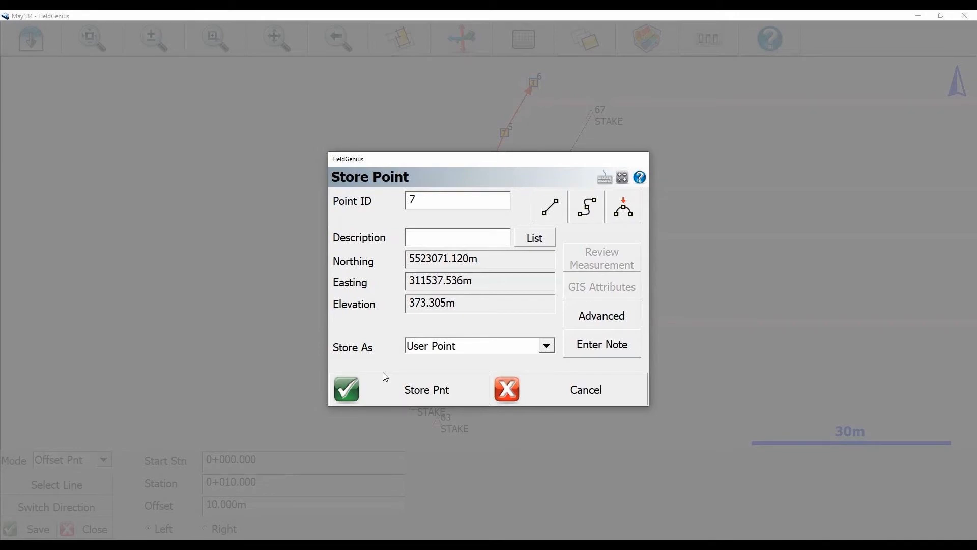
{"action": "left_click", "coordinate": [347, 388]}
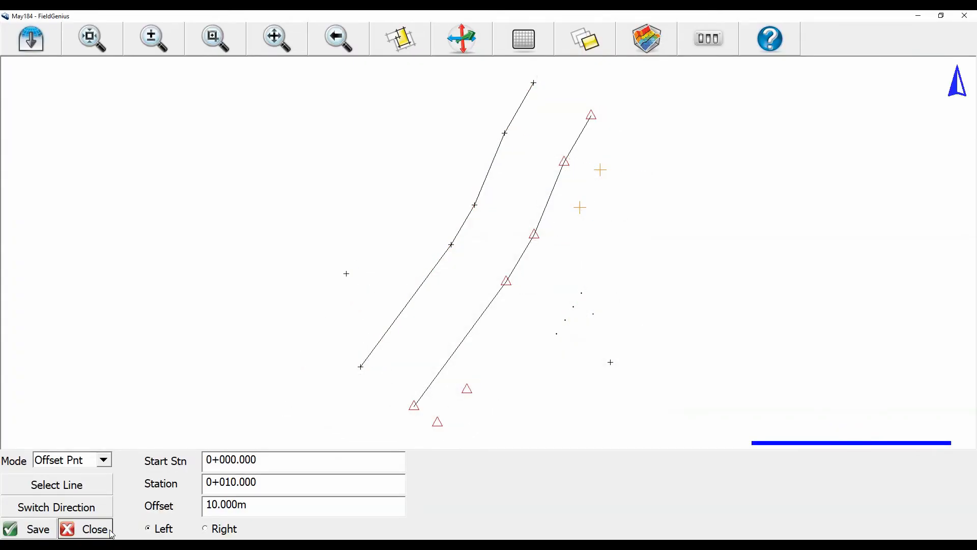
{"action": "left_click", "coordinate": [87, 529]}
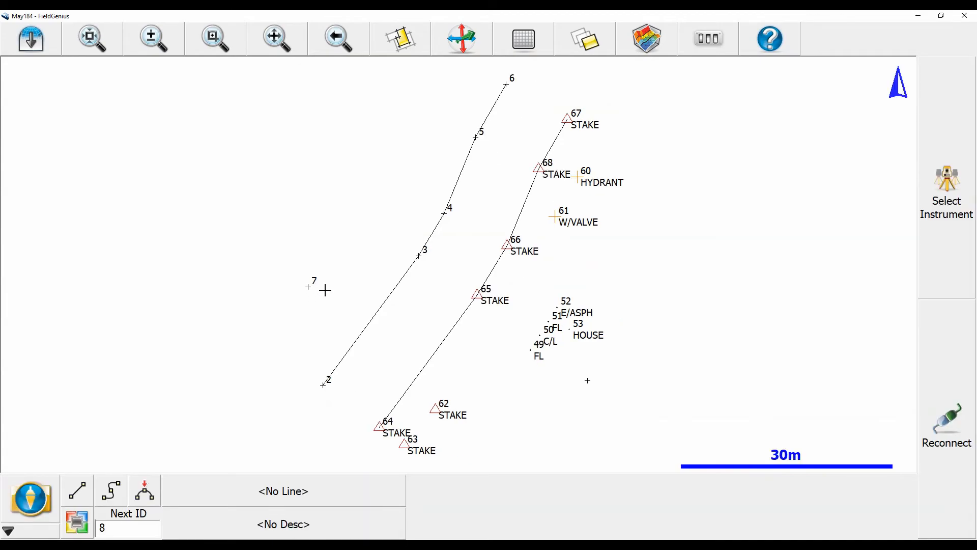